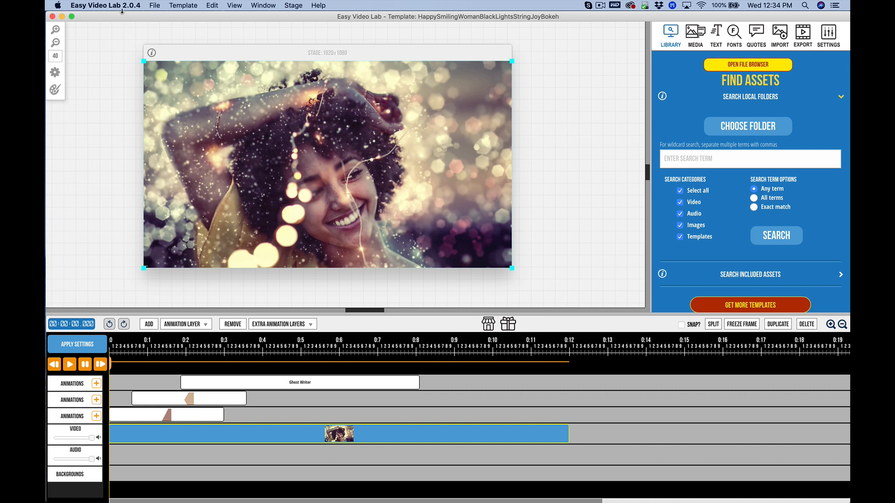
{"action": "mouse_move", "coordinate": [181, 76]}
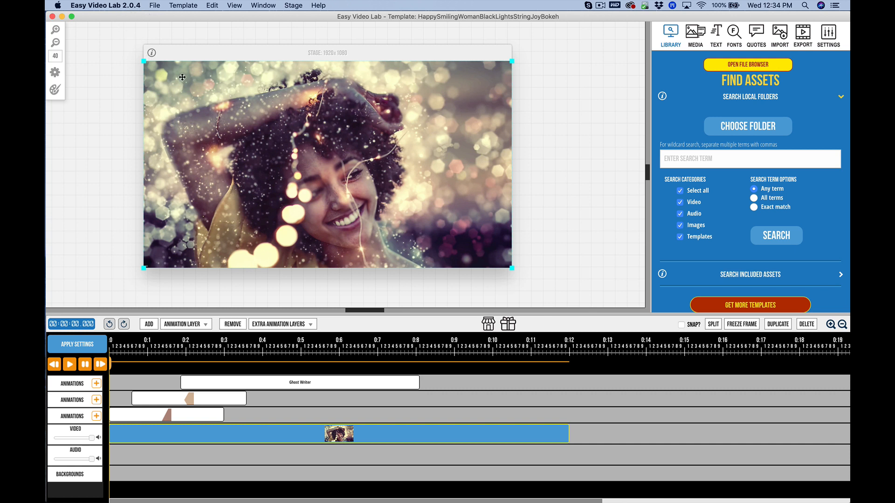
{"action": "mouse_move", "coordinate": [55, 135]}
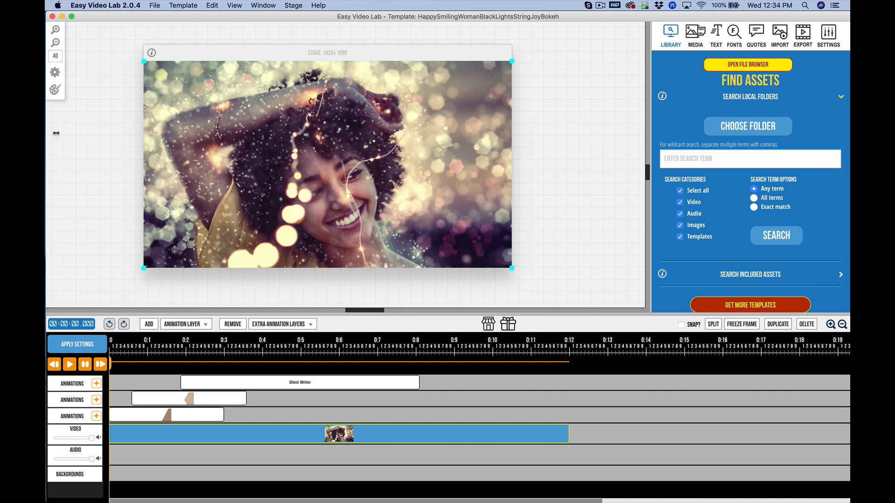
{"action": "mouse_move", "coordinate": [336, 162]}
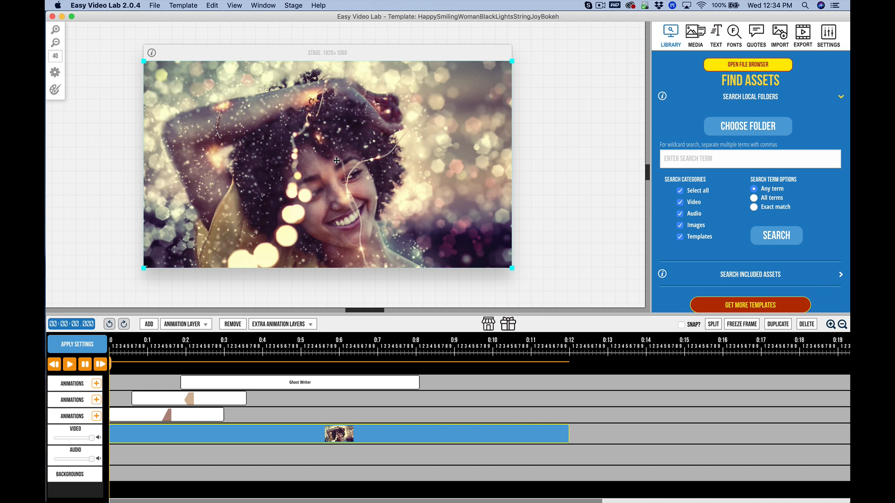
{"action": "mouse_move", "coordinate": [418, 170]}
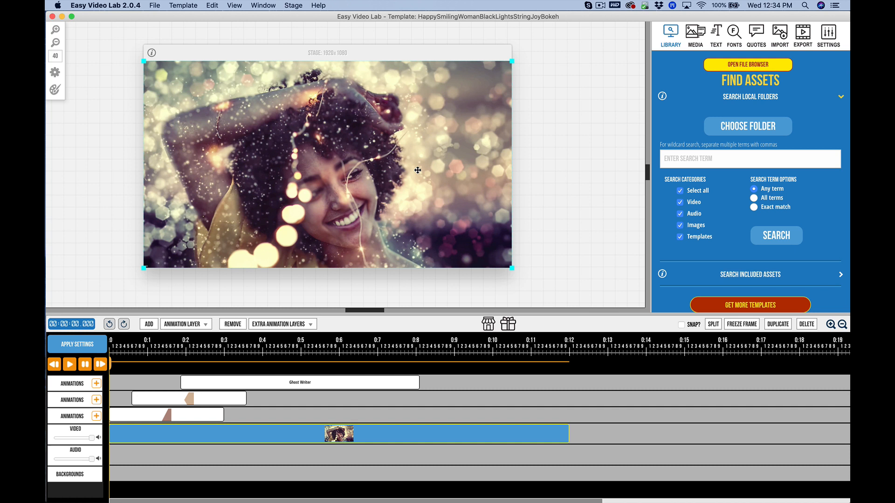
{"action": "mouse_move", "coordinate": [437, 132]}
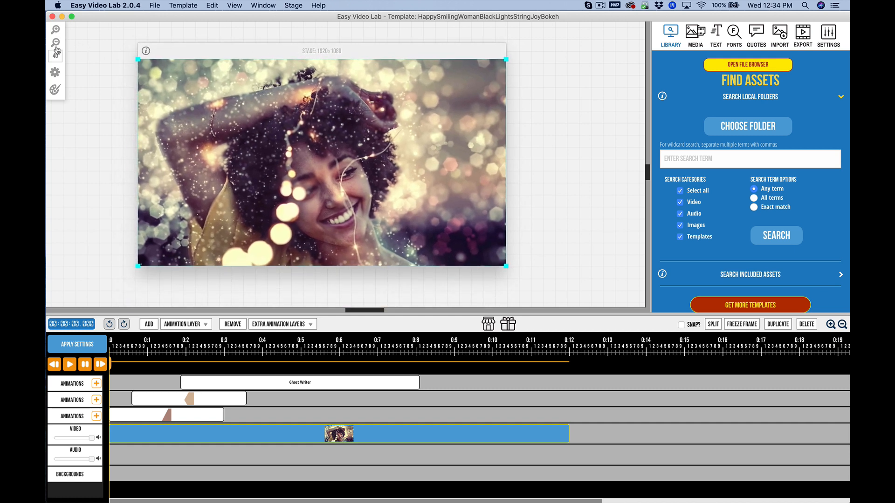
Zoom the stage in and out a few steps and fit it back to view.
{"action": "left_click", "coordinate": [56, 41]}
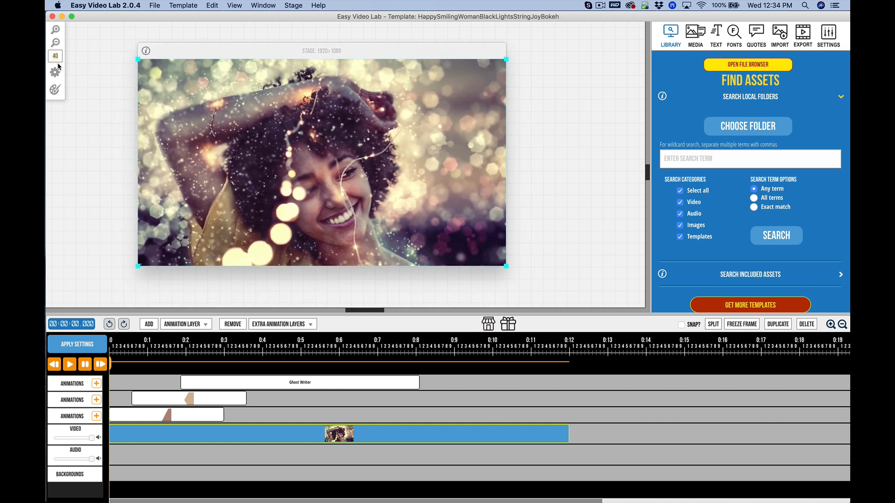
{"action": "left_click", "coordinate": [55, 56]}
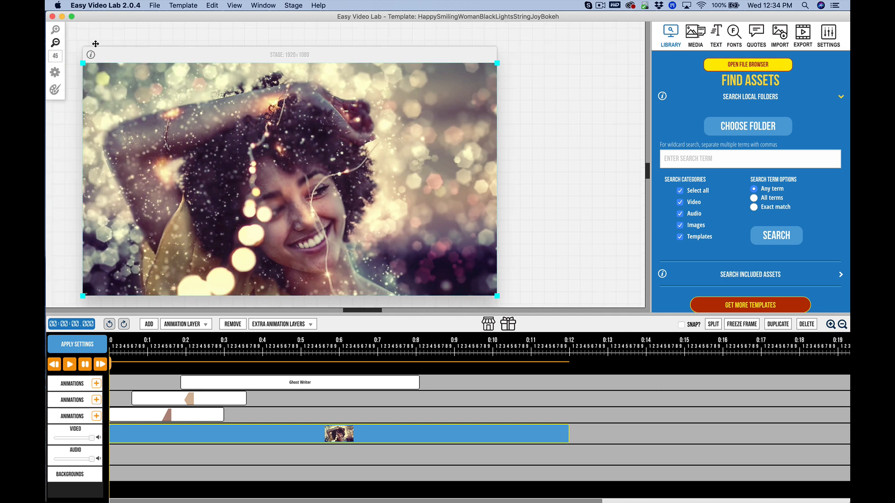
{"action": "left_click", "coordinate": [54, 30]}
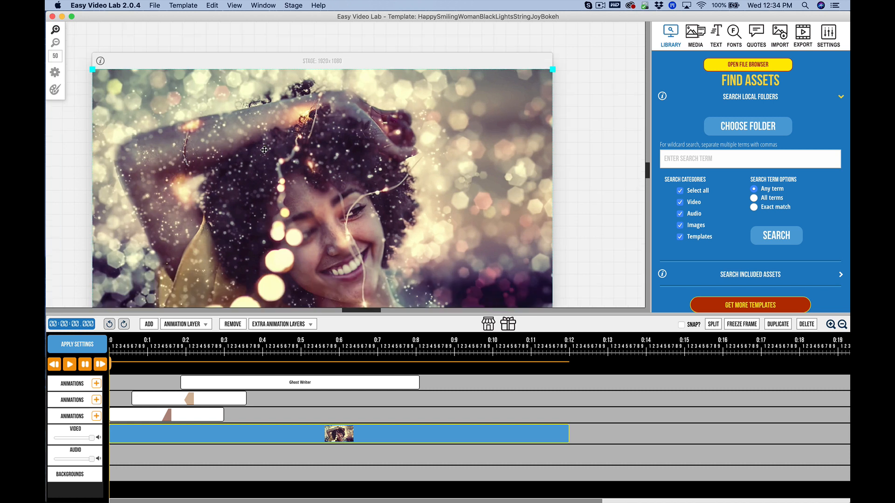
{"action": "mouse_move", "coordinate": [185, 64]}
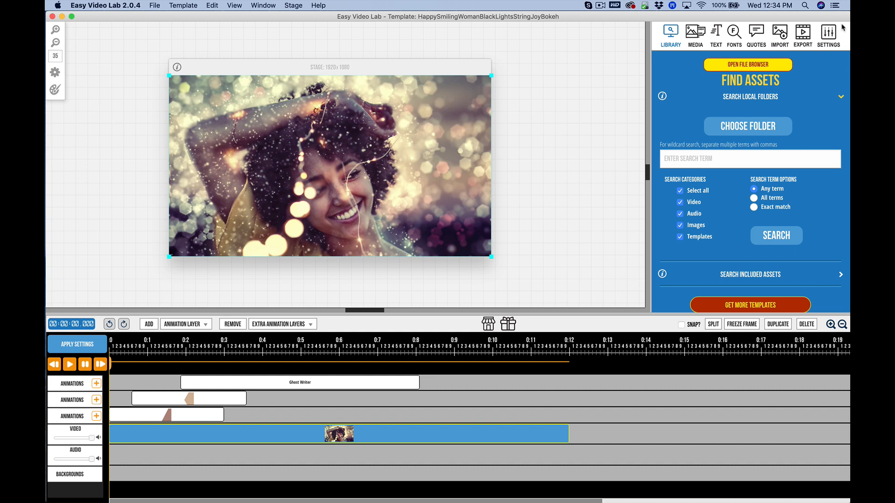
{"action": "left_click", "coordinate": [54, 28]}
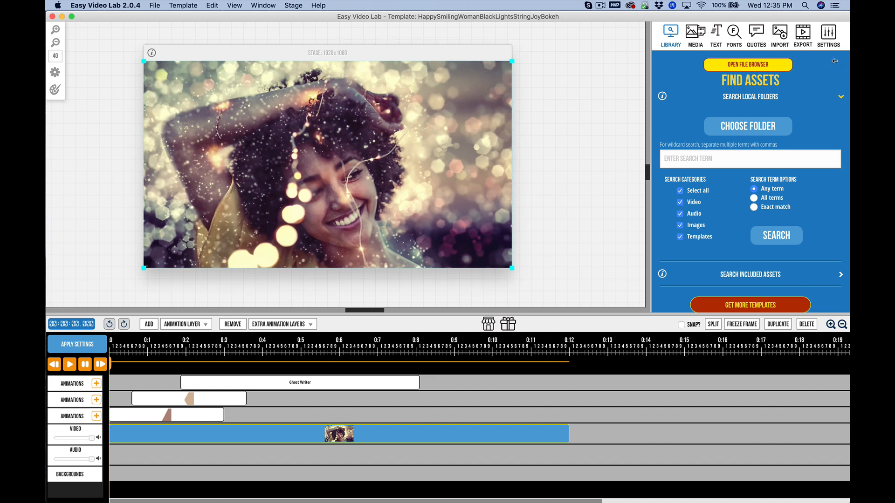
{"action": "left_click", "coordinate": [291, 5]}
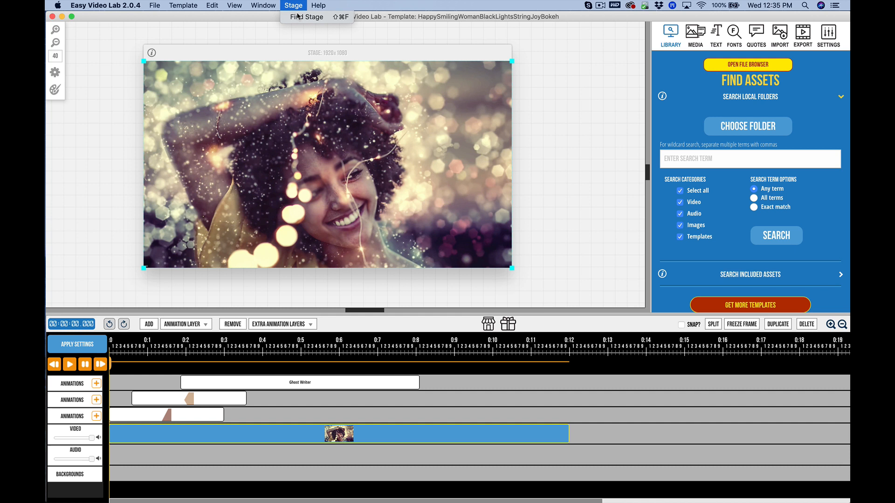
{"action": "mouse_move", "coordinate": [244, 54]}
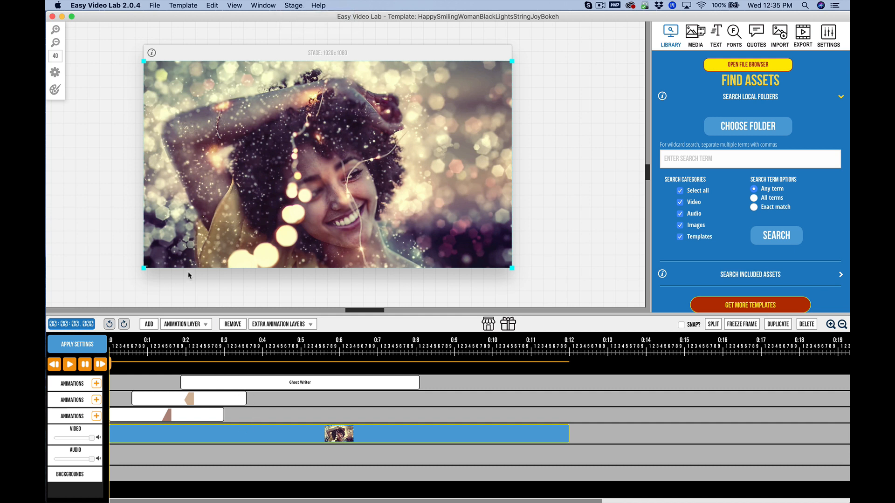
{"action": "mouse_move", "coordinate": [122, 372]}
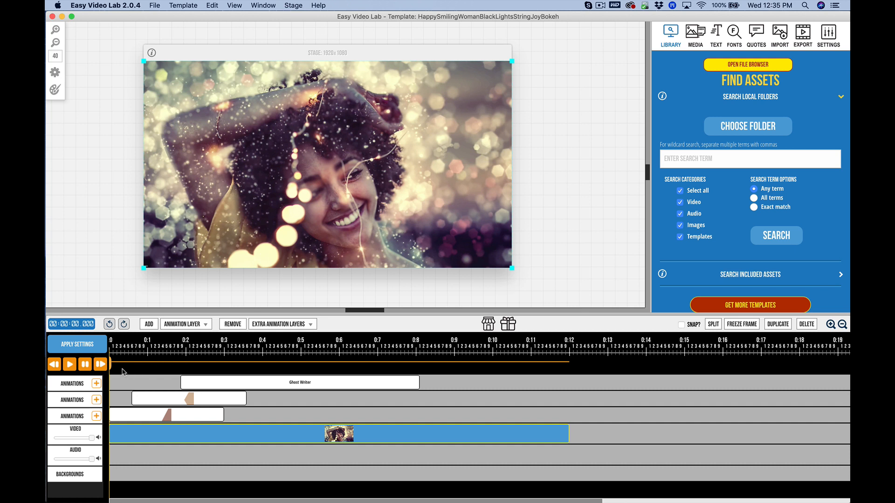
{"action": "mouse_move", "coordinate": [108, 378]}
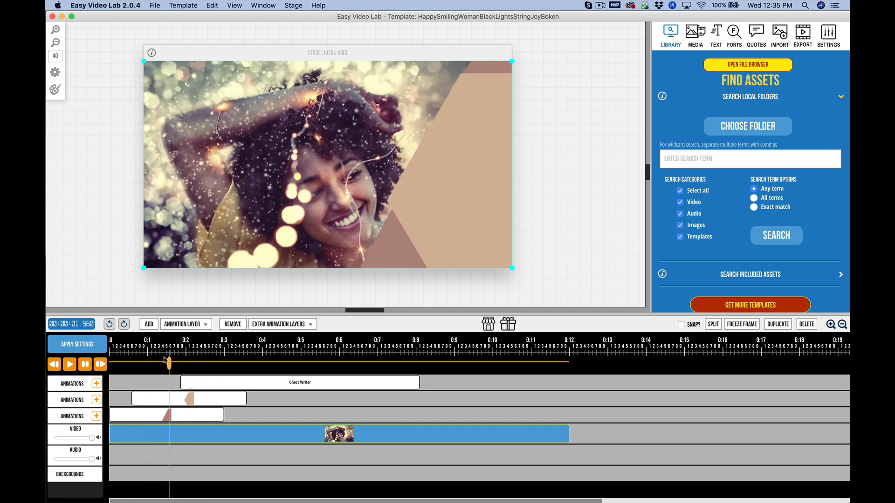
Preview the template with play, rewind and skip-to-end, leaving it paused near 1.4 seconds.
{"action": "left_click", "coordinate": [54, 364]}
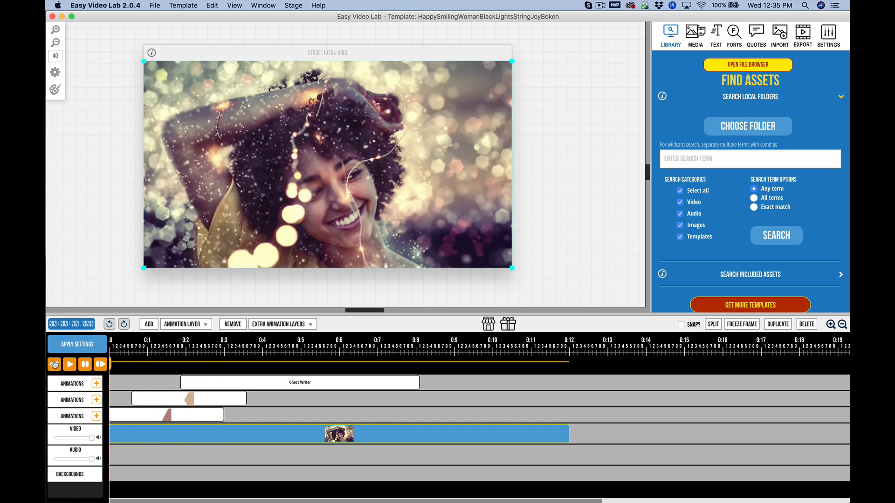
{"action": "left_click", "coordinate": [69, 365]}
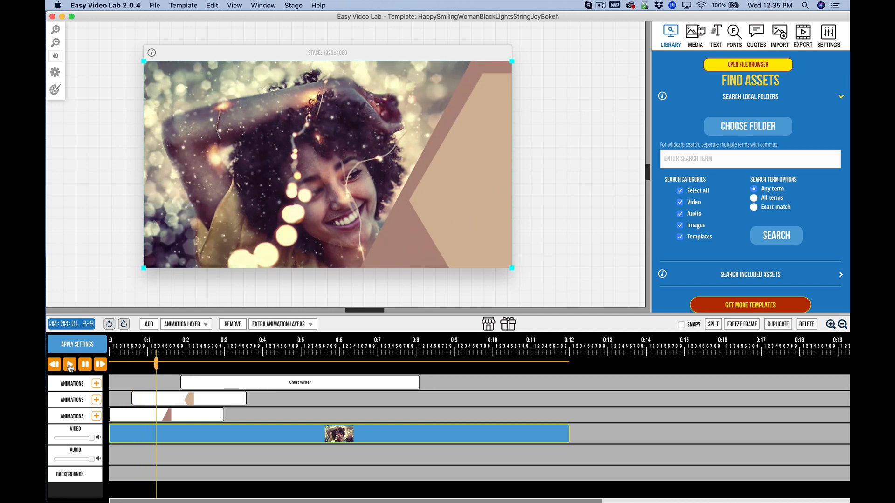
{"action": "left_click", "coordinate": [69, 364]}
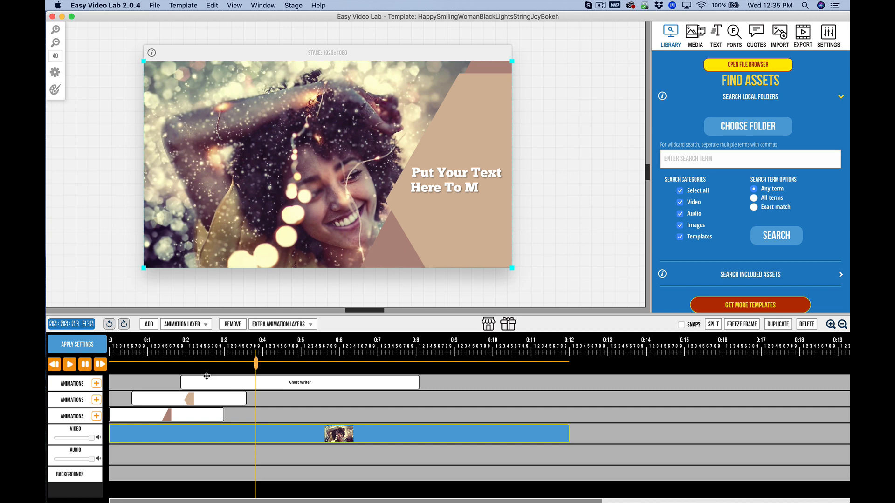
{"action": "left_click", "coordinate": [55, 365]}
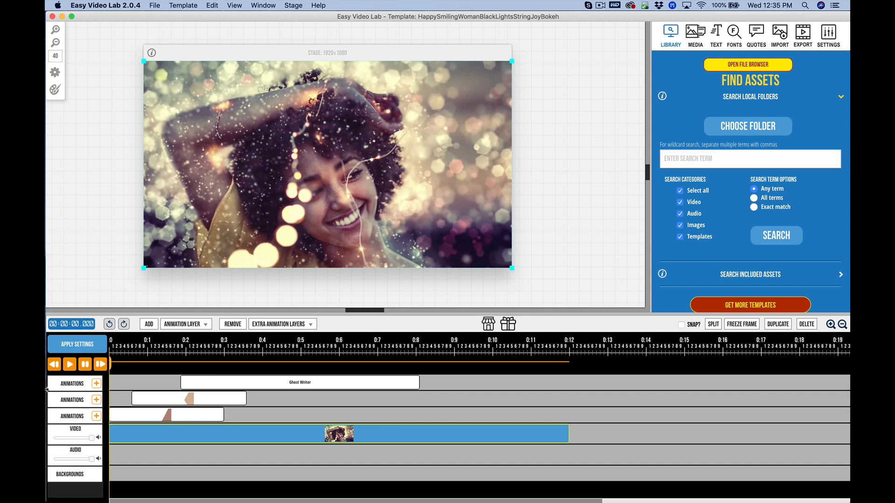
{"action": "left_click", "coordinate": [85, 365]}
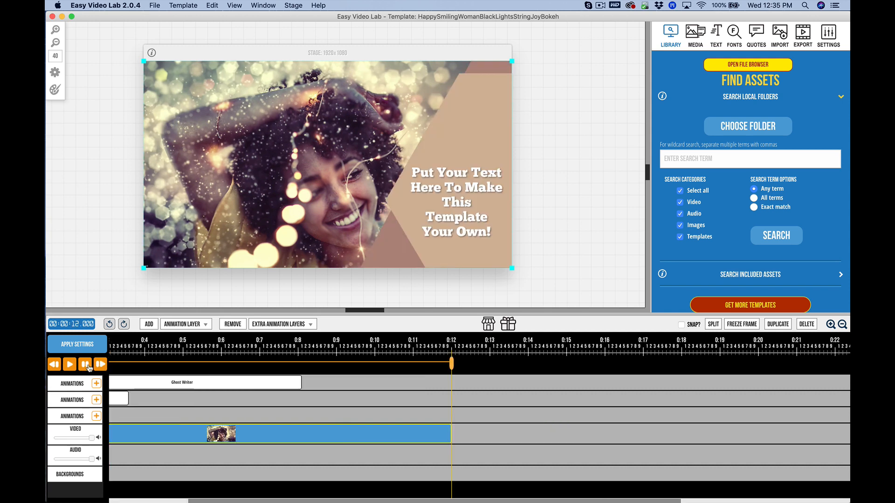
{"action": "left_click", "coordinate": [69, 364]}
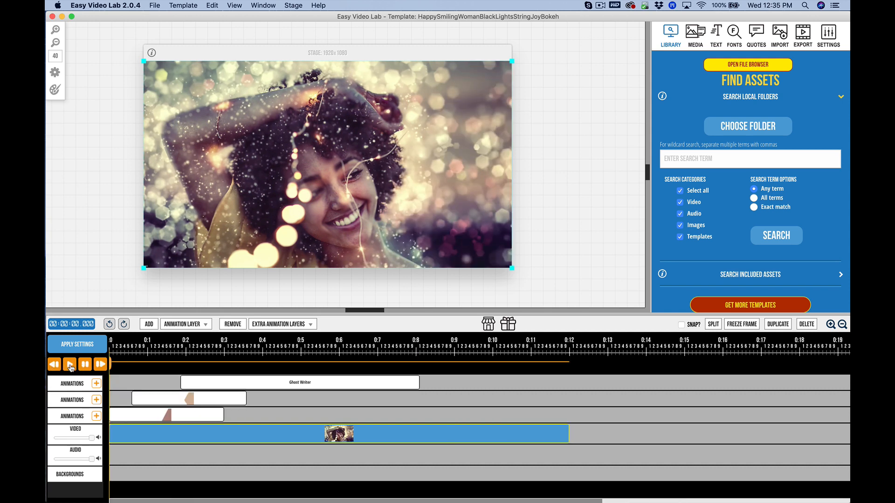
{"action": "left_click", "coordinate": [69, 364]}
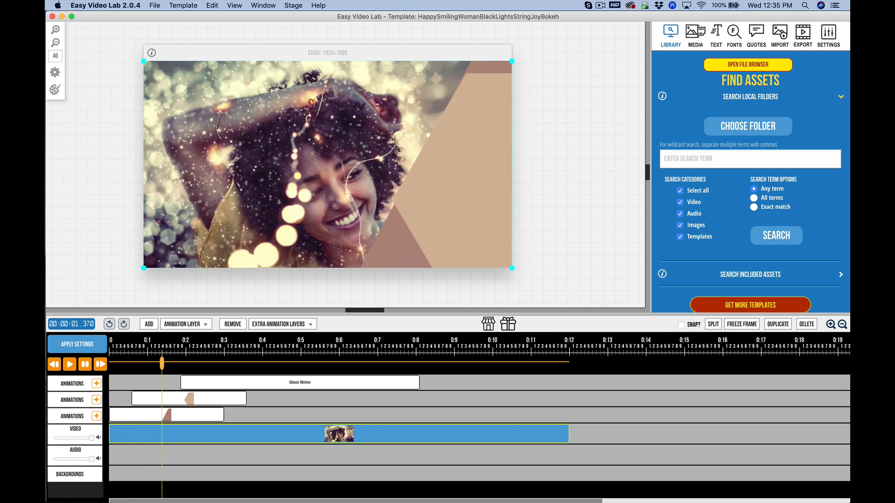
{"action": "mouse_move", "coordinate": [271, 386]}
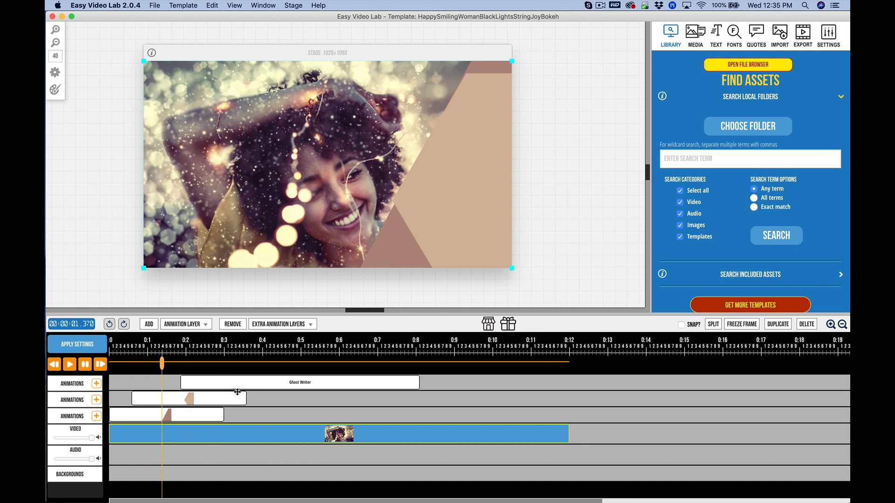
{"action": "mouse_move", "coordinate": [245, 382]}
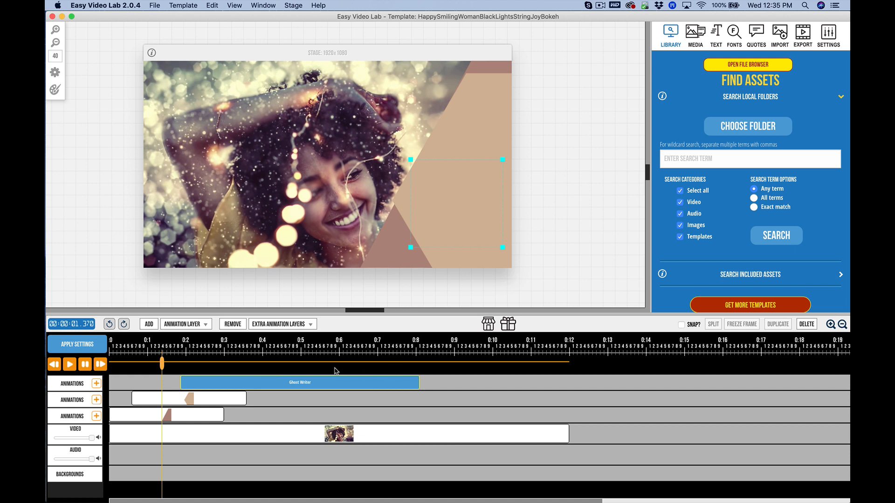
Show the image block's animation settings, then the Ghost Writer text block's and the video block's settings.
{"action": "left_click", "coordinate": [716, 31]}
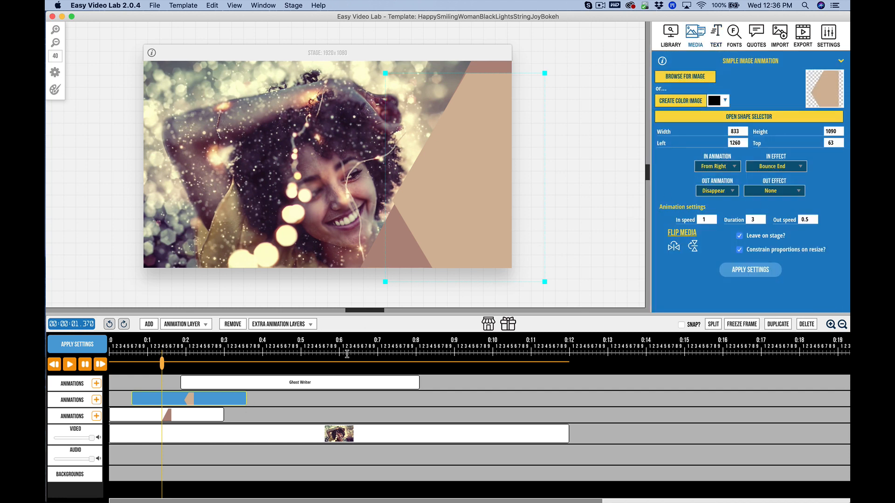
{"action": "left_click", "coordinate": [300, 382]}
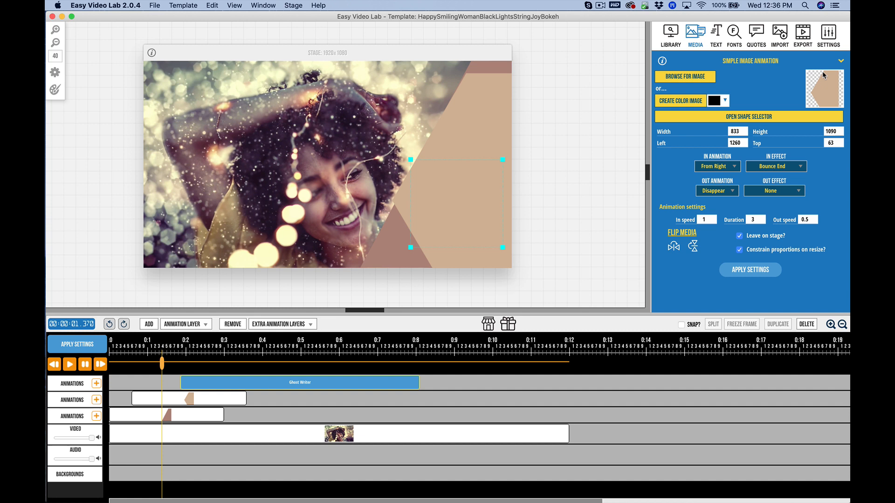
{"action": "left_click", "coordinate": [715, 33]}
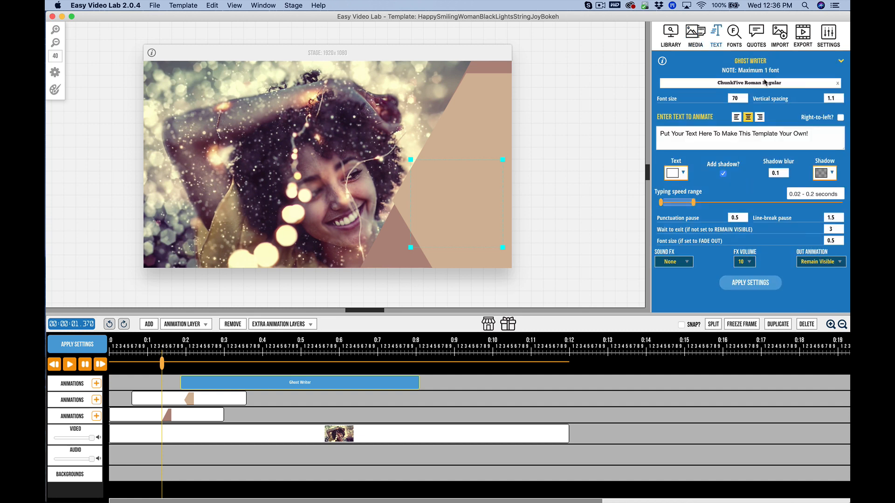
{"action": "mouse_move", "coordinate": [278, 387]}
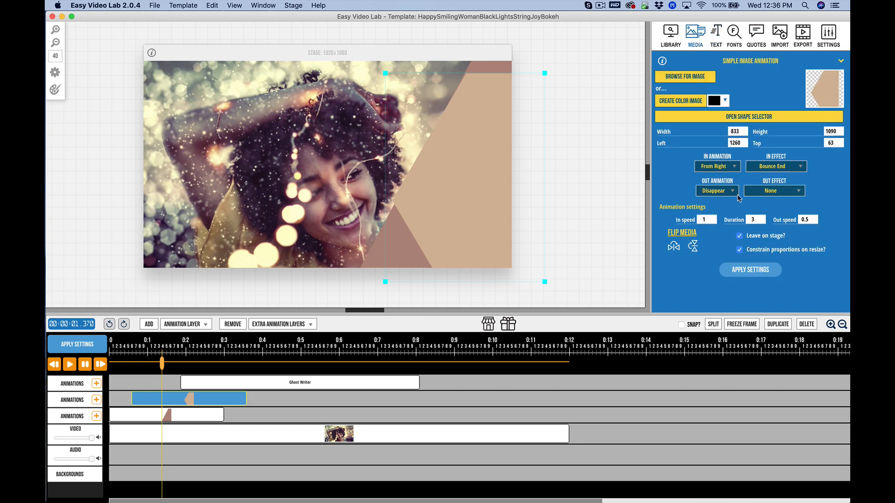
{"action": "left_click", "coordinate": [339, 440]}
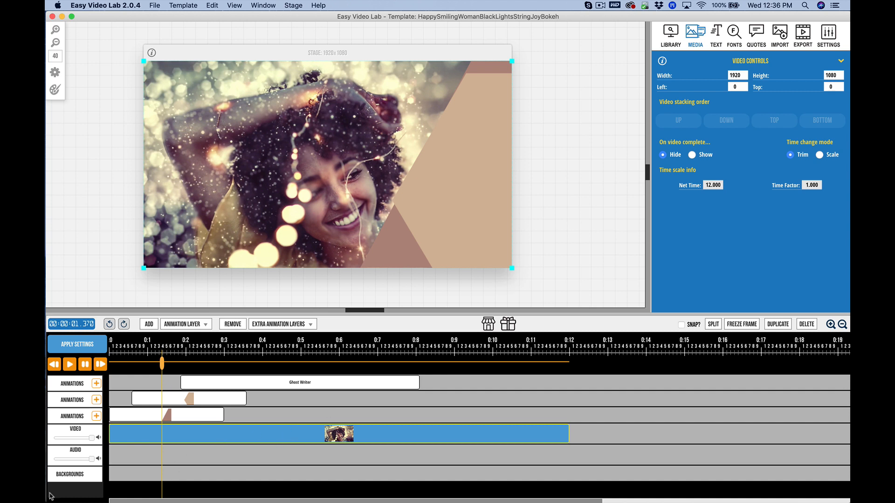
{"action": "mouse_move", "coordinate": [71, 393]}
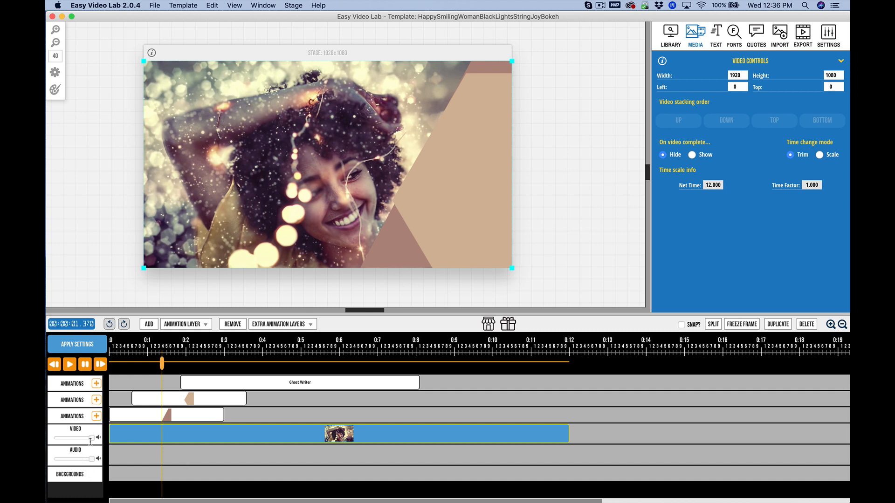
{"action": "mouse_move", "coordinate": [471, 305]}
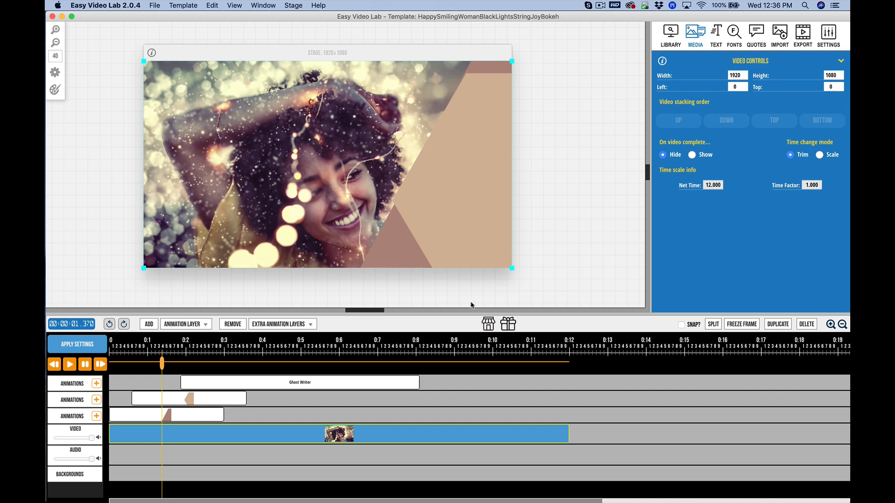
{"action": "mouse_move", "coordinate": [650, 337]}
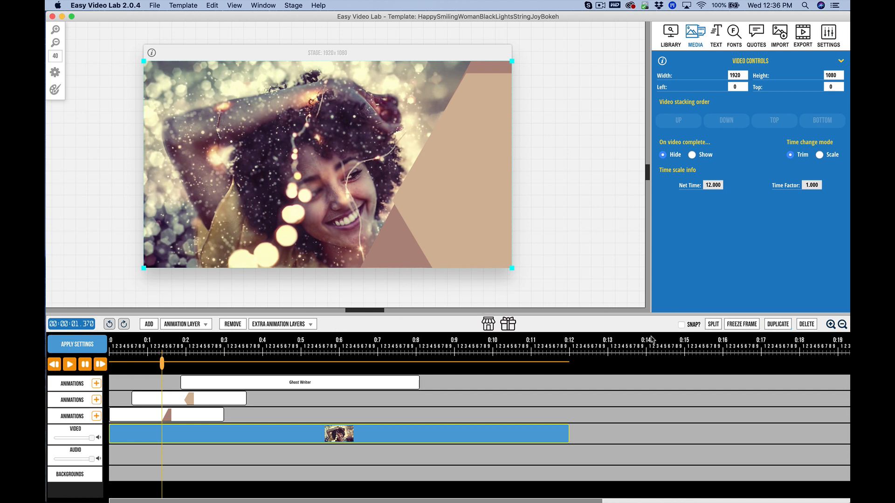
{"action": "mouse_move", "coordinate": [707, 136]}
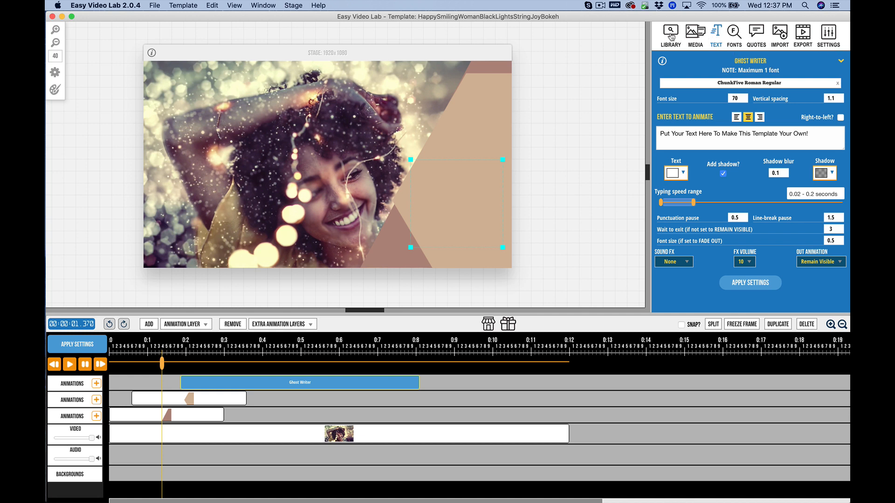
Tour the asset library with its search, the text animation styles and the fonts list.
{"action": "left_click", "coordinate": [671, 32]}
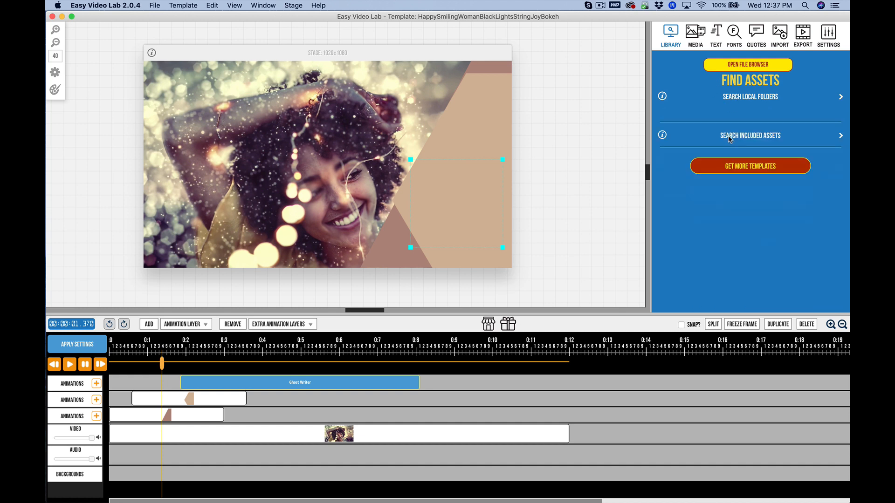
{"action": "left_click", "coordinate": [749, 135]}
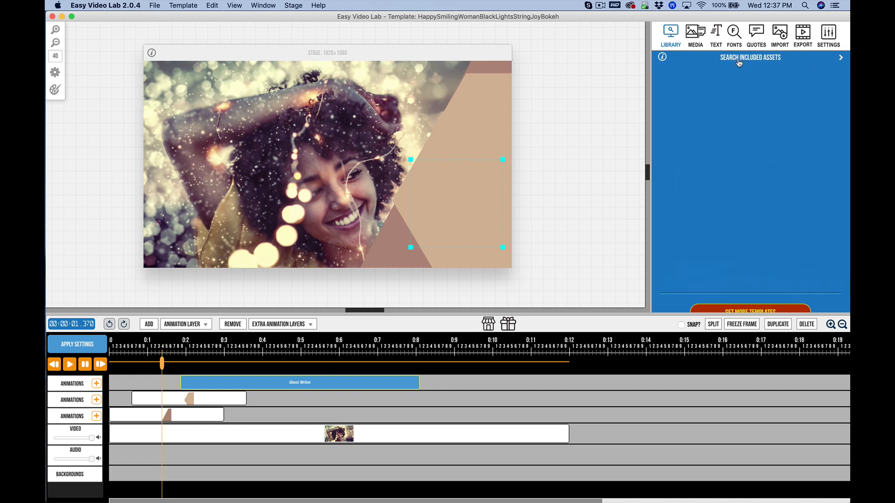
{"action": "left_click", "coordinate": [696, 33]}
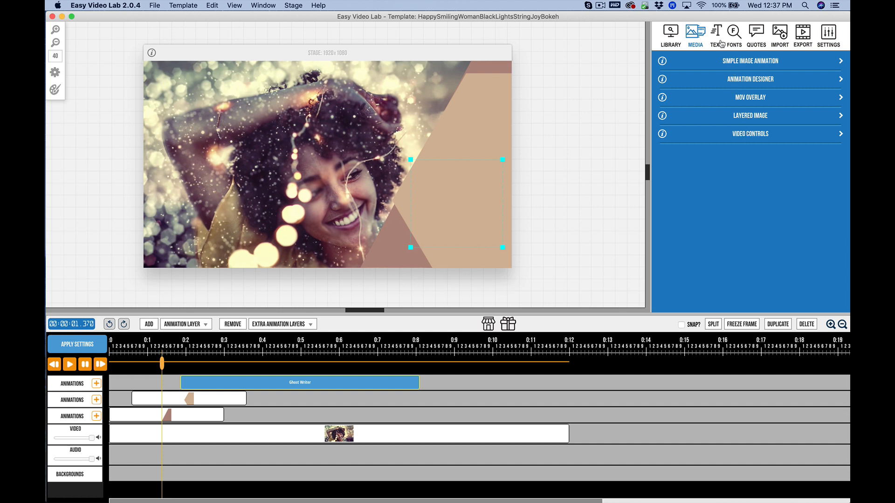
{"action": "left_click", "coordinate": [716, 33]}
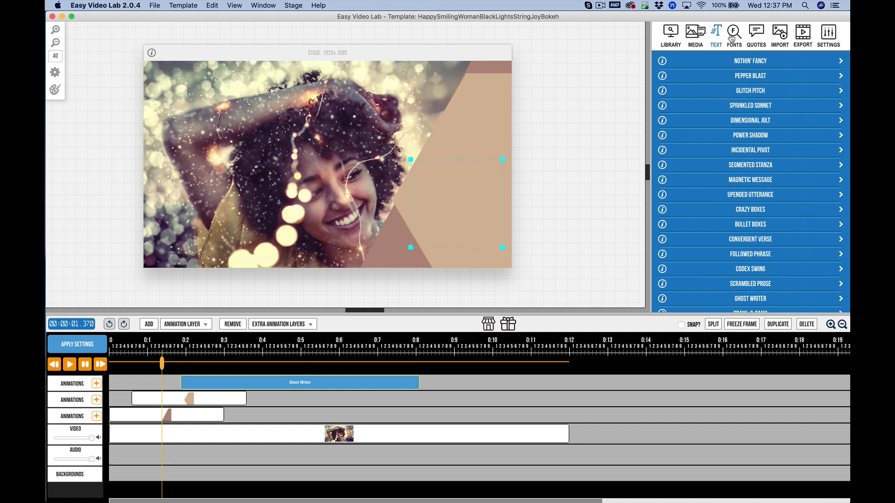
{"action": "left_click", "coordinate": [734, 33]}
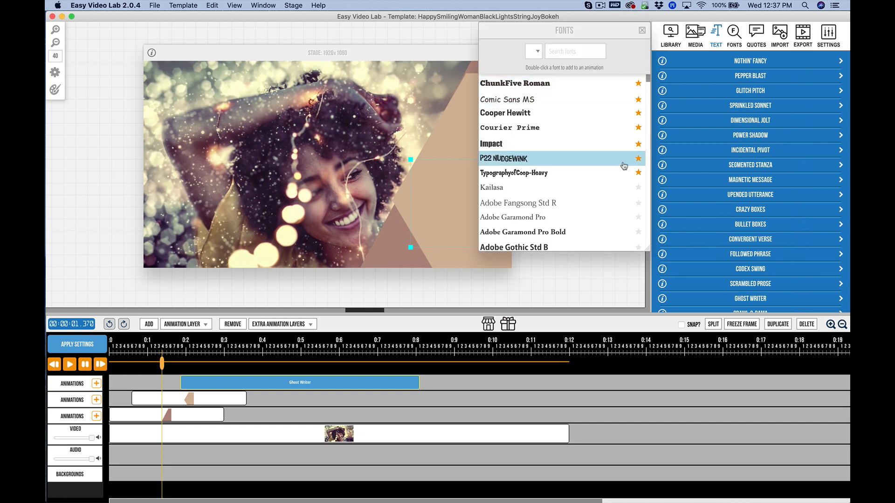
{"action": "mouse_move", "coordinate": [556, 51]}
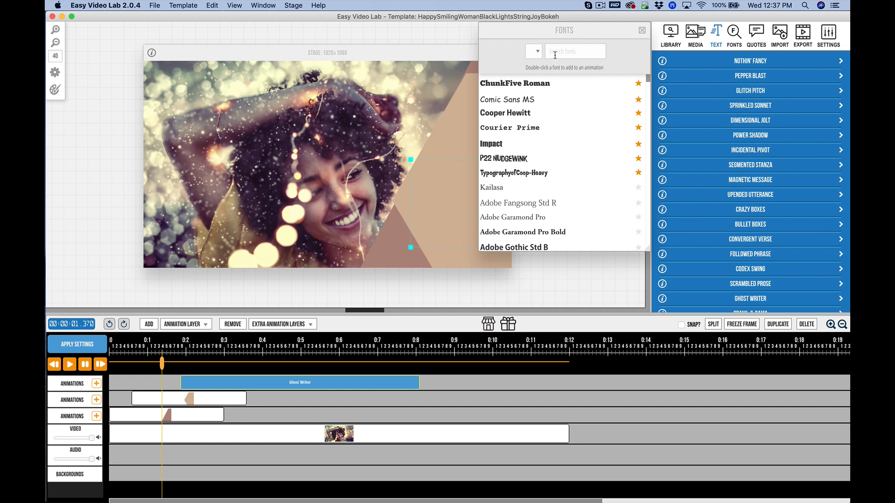
Visit the quotes search, import and export areas, ending on the general stage preferences.
{"action": "left_click", "coordinate": [755, 32]}
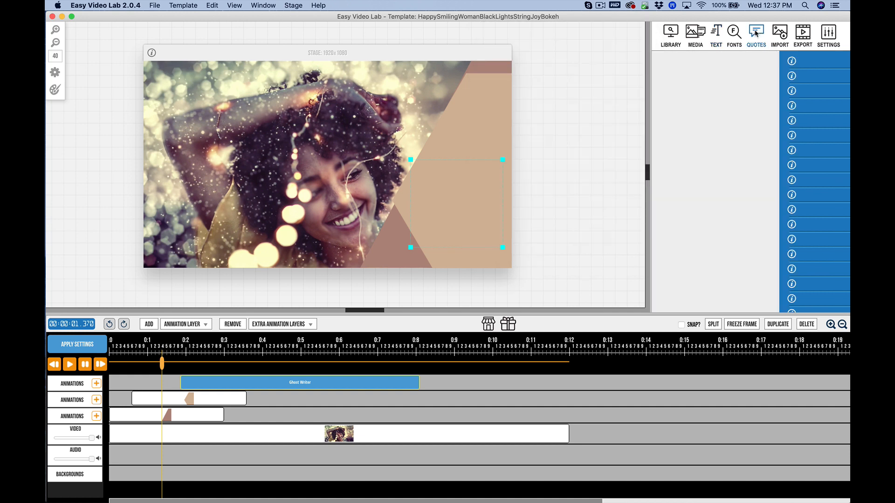
{"action": "left_click", "coordinate": [755, 32]}
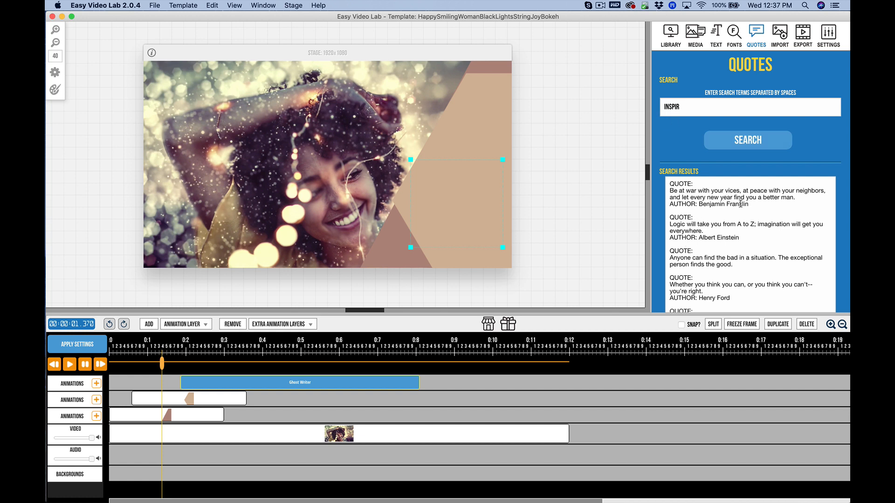
{"action": "mouse_move", "coordinate": [696, 124]}
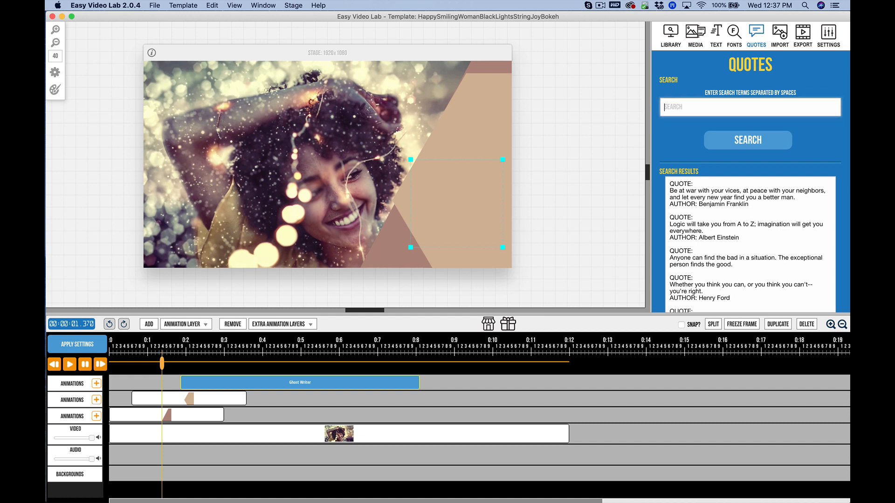
{"action": "left_click", "coordinate": [779, 32]}
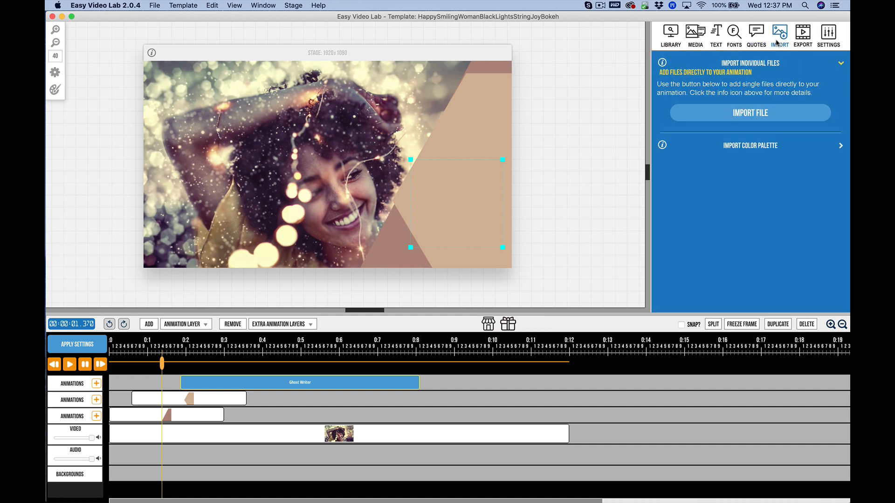
{"action": "left_click", "coordinate": [804, 33]}
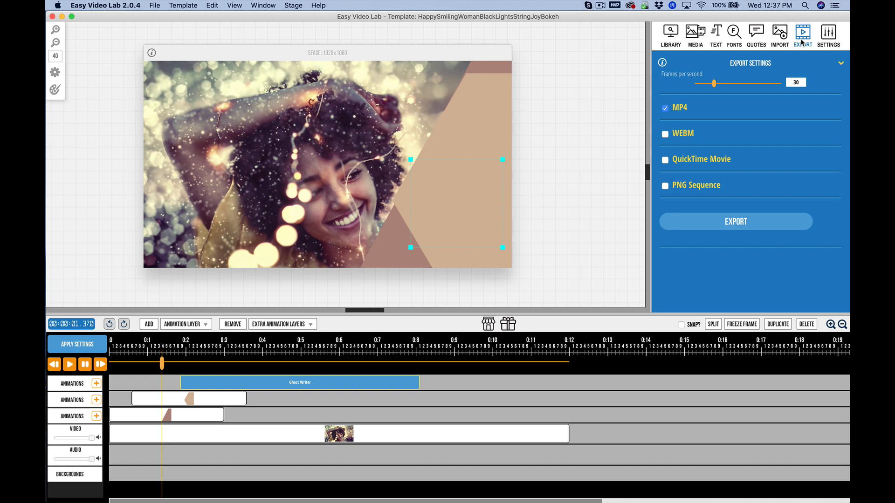
{"action": "left_click", "coordinate": [833, 34]}
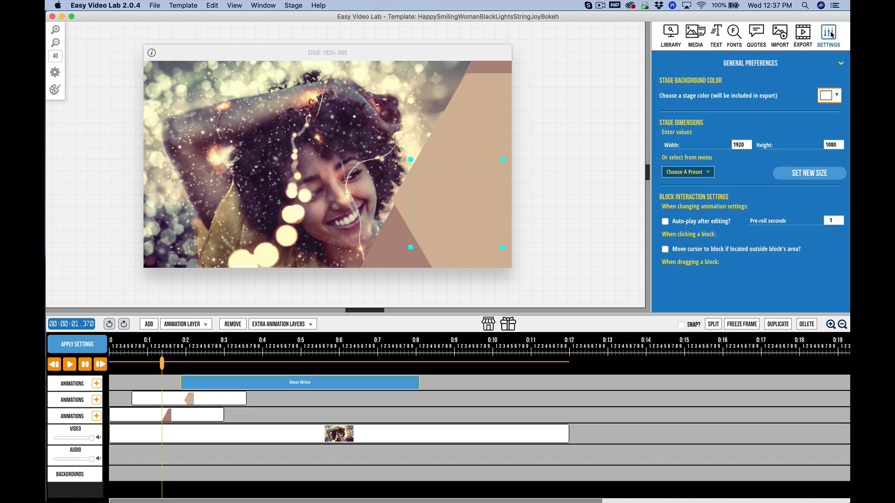